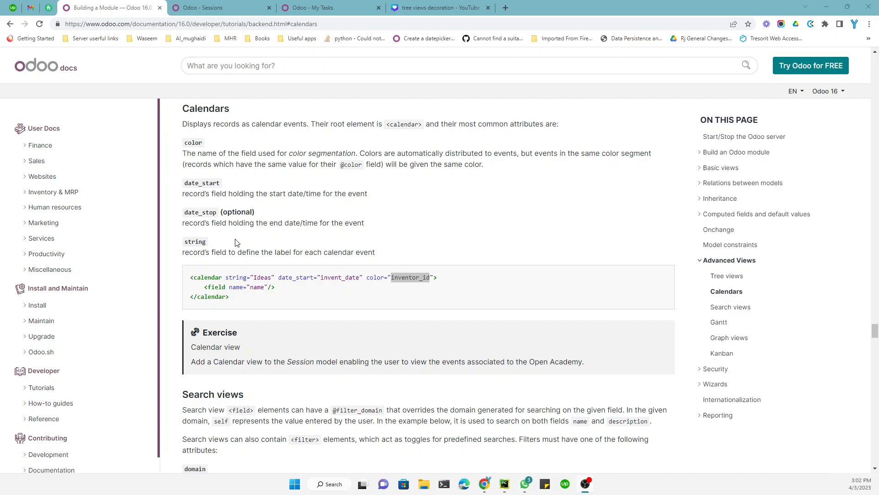
mouse_move(233, 133)
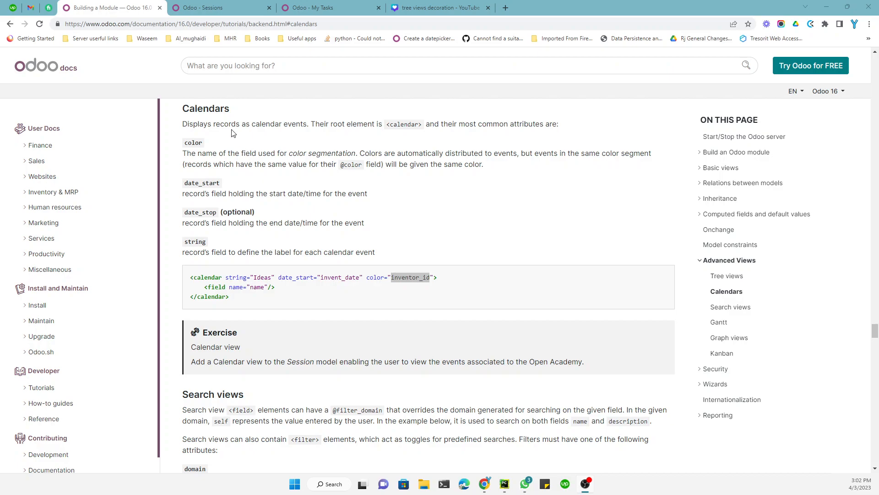
mouse_move(244, 125)
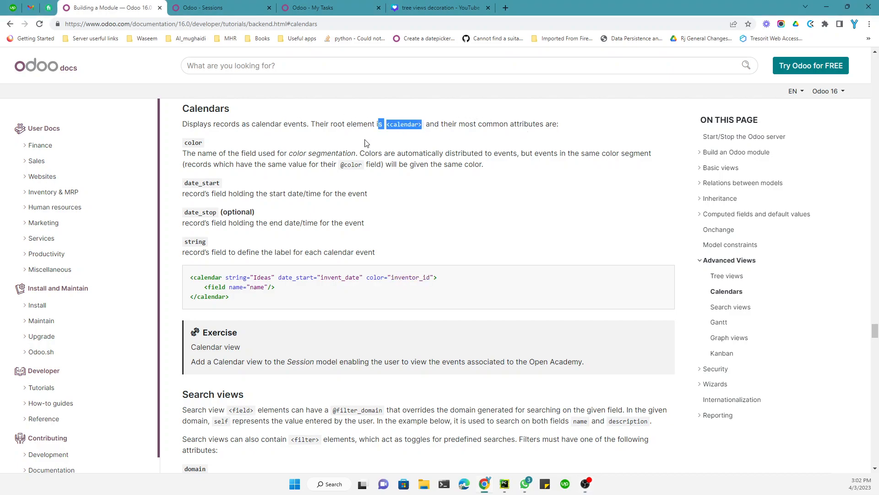
- Highlight the calendar root element and its color, date_stop and string attributes in the docs
double_click(193, 143)
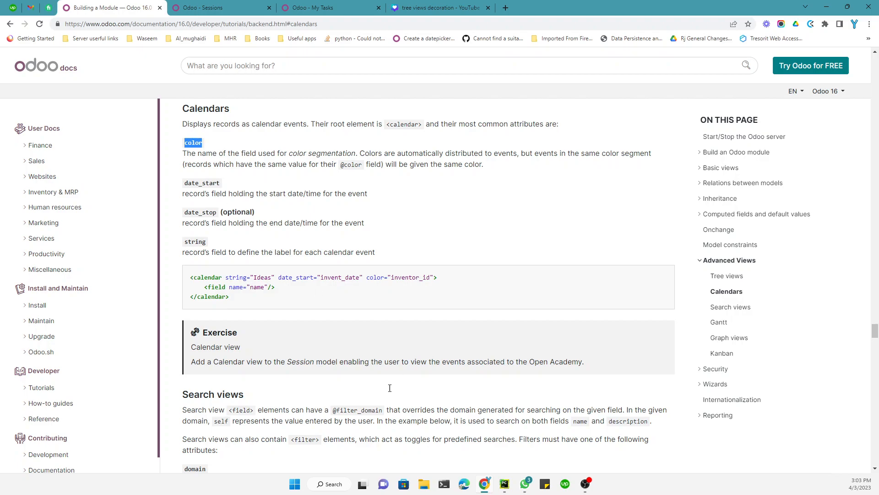
double_click(202, 182)
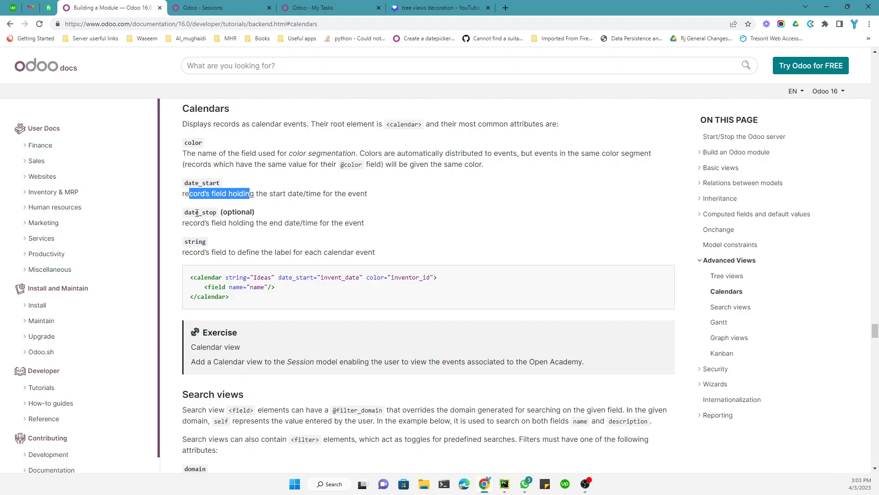
double_click(199, 212)
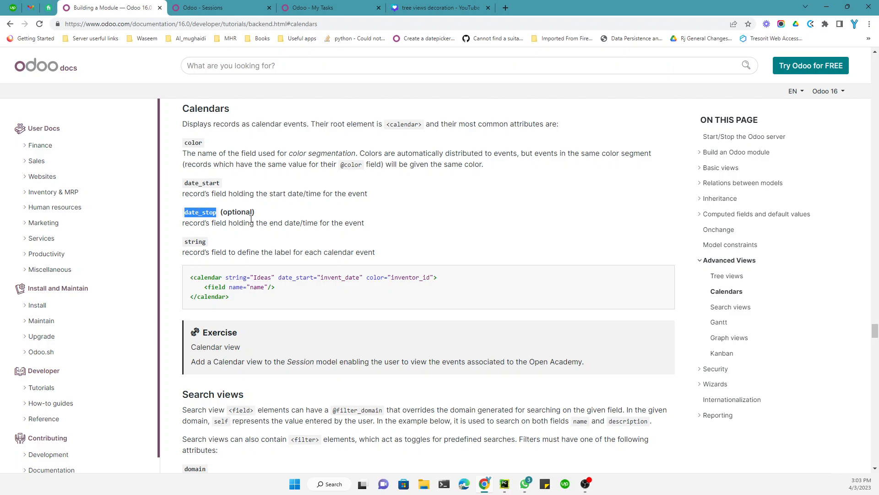
double_click(194, 241)
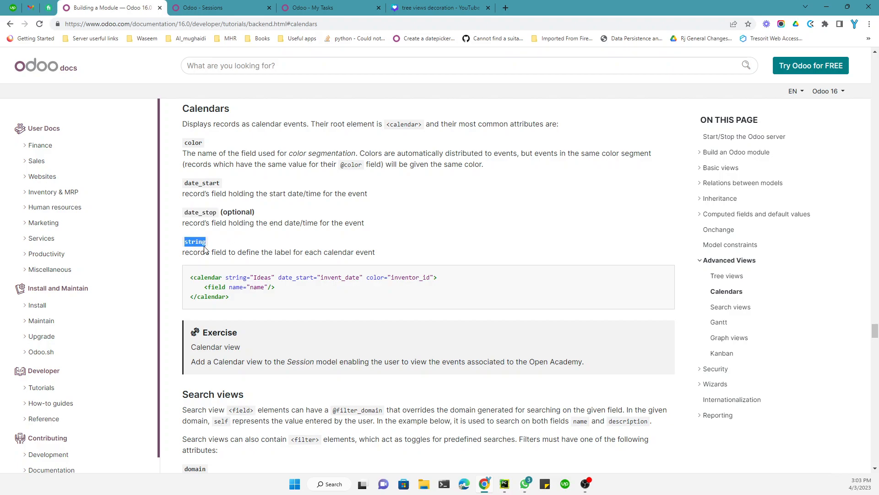
scroll("down", 3)
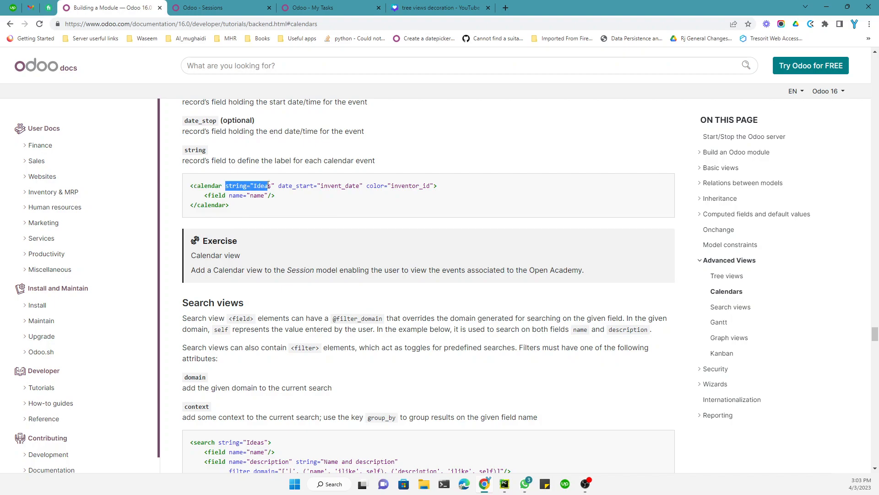
- Highlight invent_date and inventor_id in the documentation's calendar example code
left_click(306, 186)
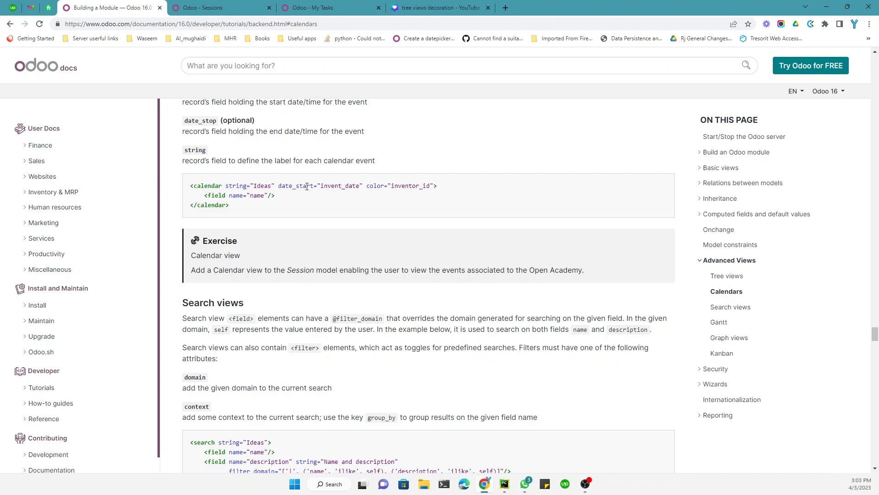
double_click(339, 186)
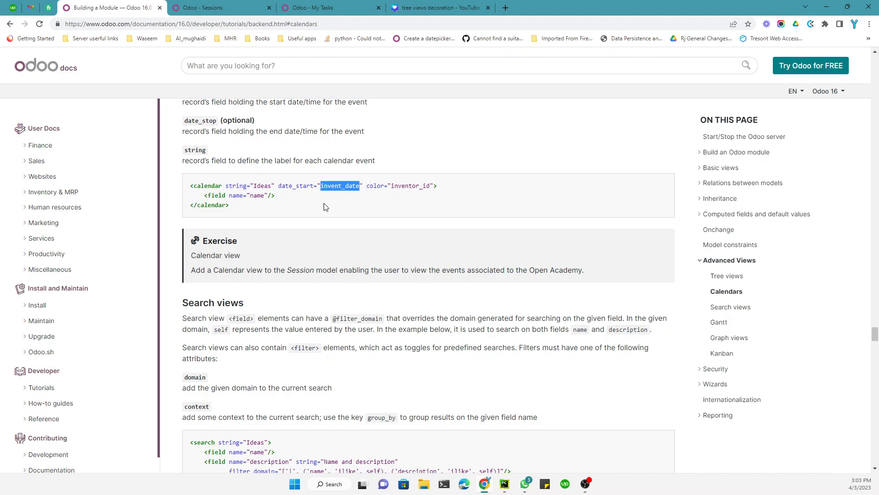
double_click(409, 186)
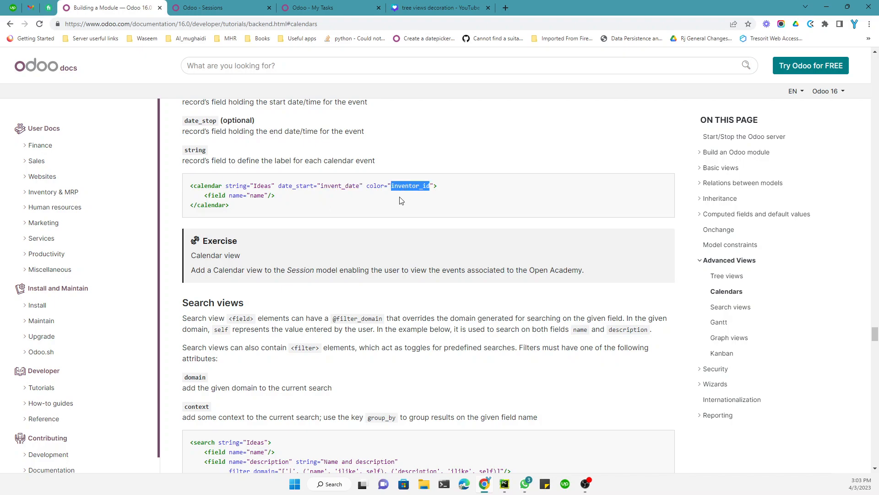
mouse_move(313, 206)
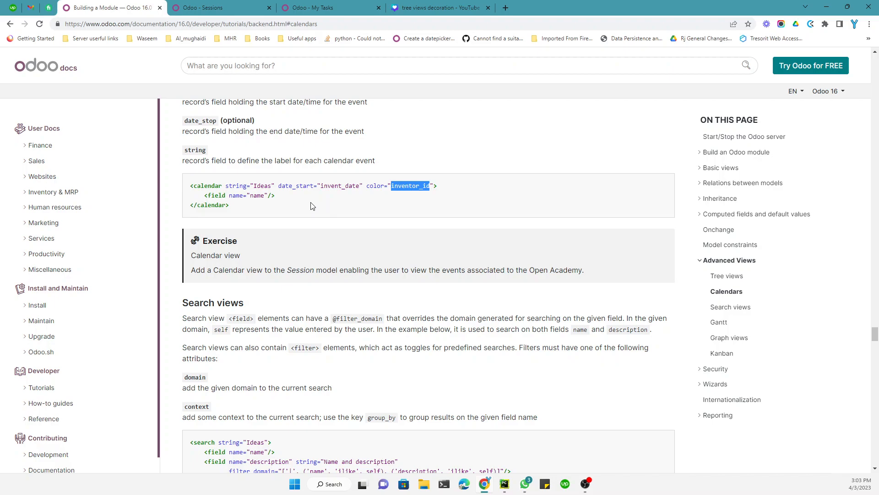
scroll("down", 3)
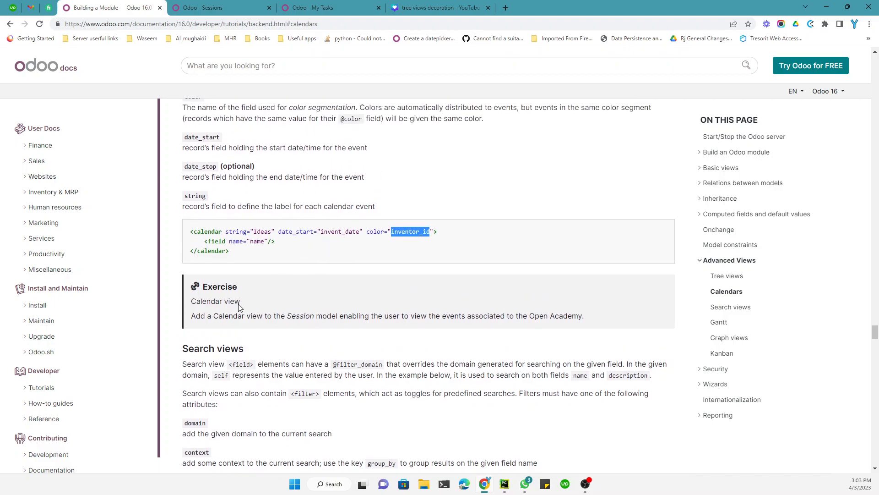
- Highlight the calendar exercise sentence, then bring up the OpenAcademy Sessions list
left_click_drag(206, 315, 229, 315)
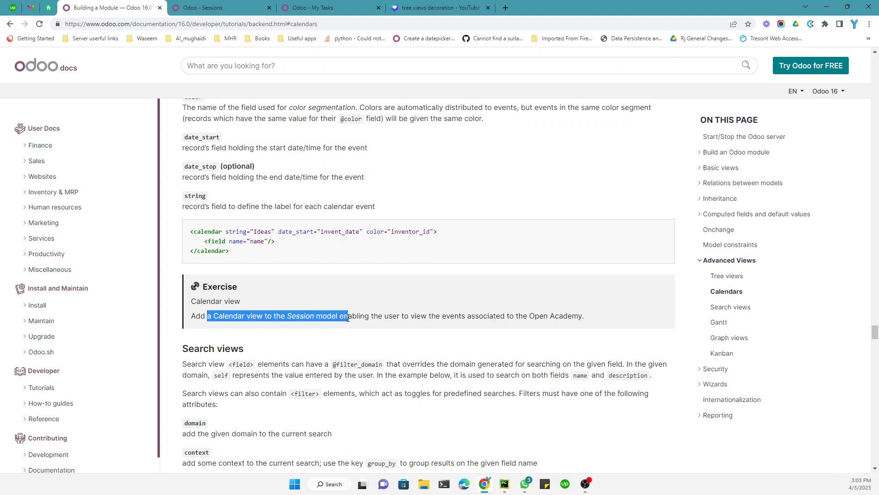
left_click_drag(348, 315, 454, 315)
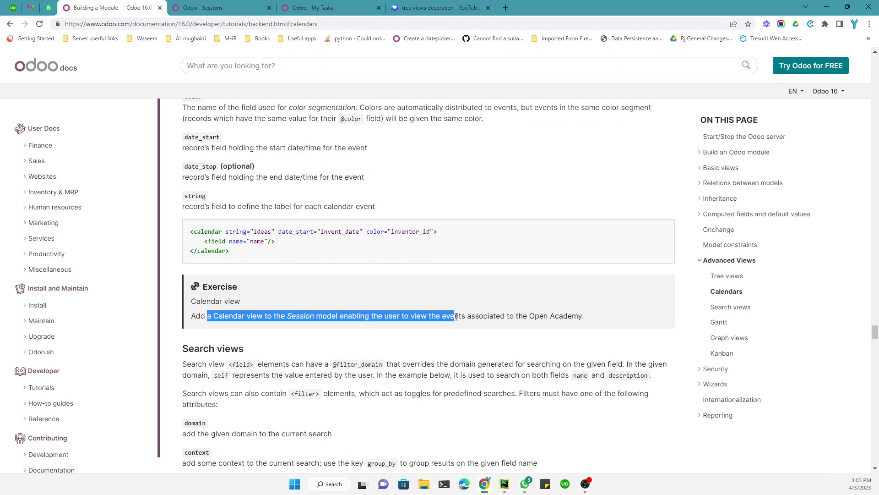
left_click_drag(454, 315, 584, 316)
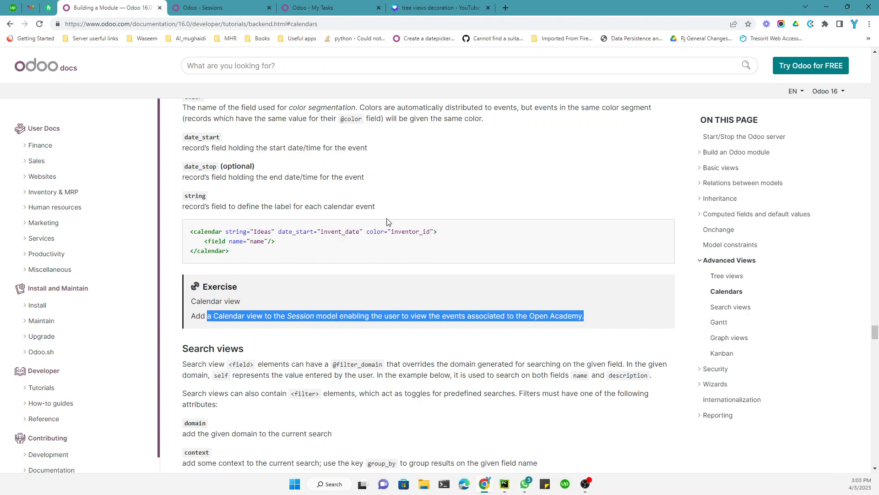
left_click(218, 8)
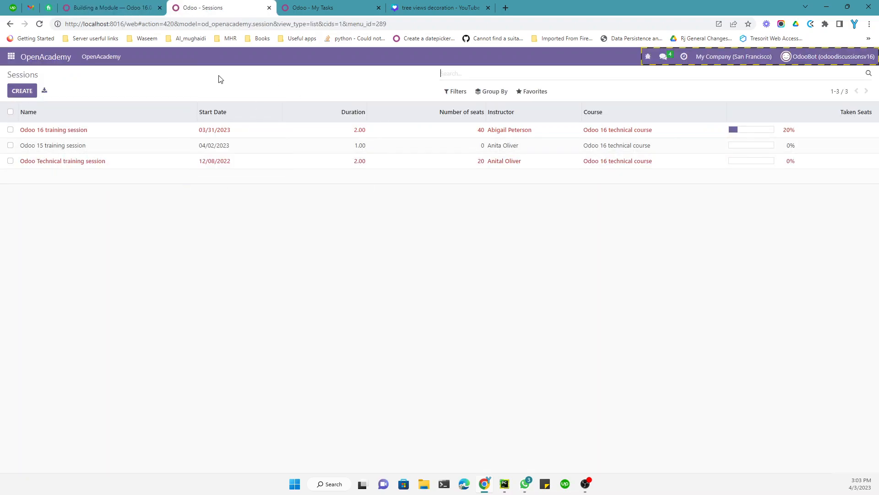
- Leave the Sessions list for views.xml in PyCharm with the duplicated session tree record
left_click(101, 56)
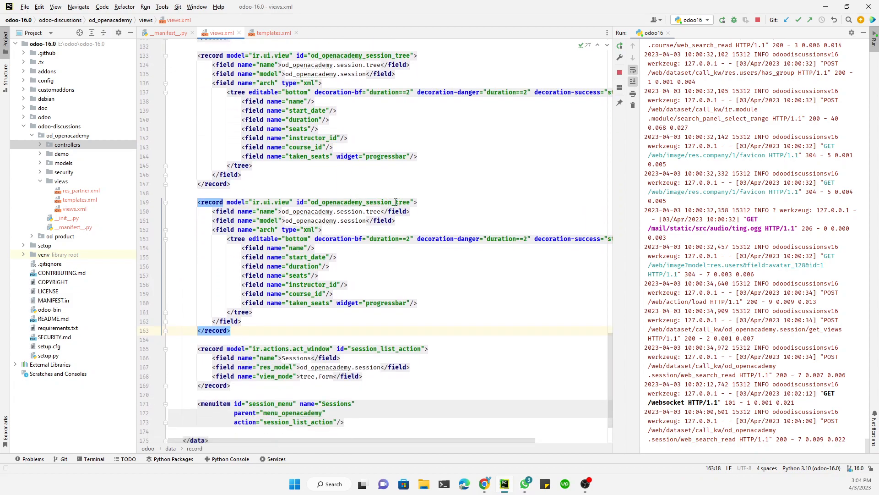
- Replace 'tree' with 'calendar' in the copied record's id, giving od_openacademy_session_calendar
double_click(401, 202)
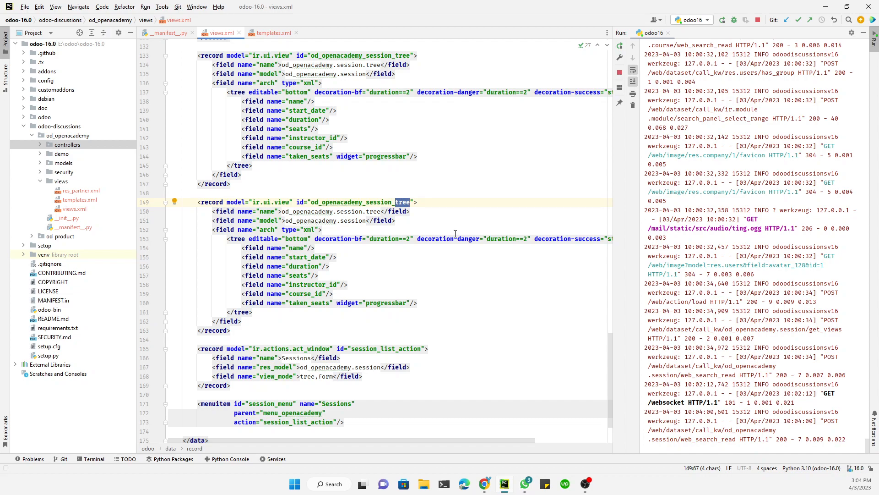
type("c")
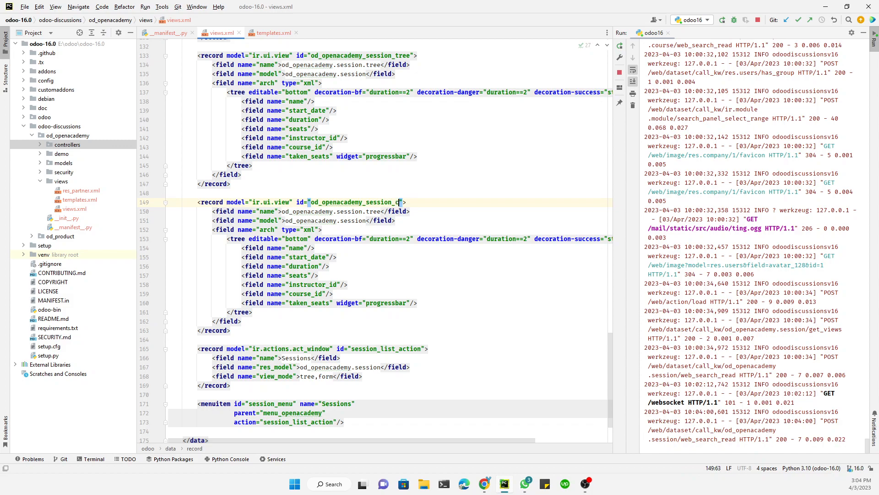
type("alendar")
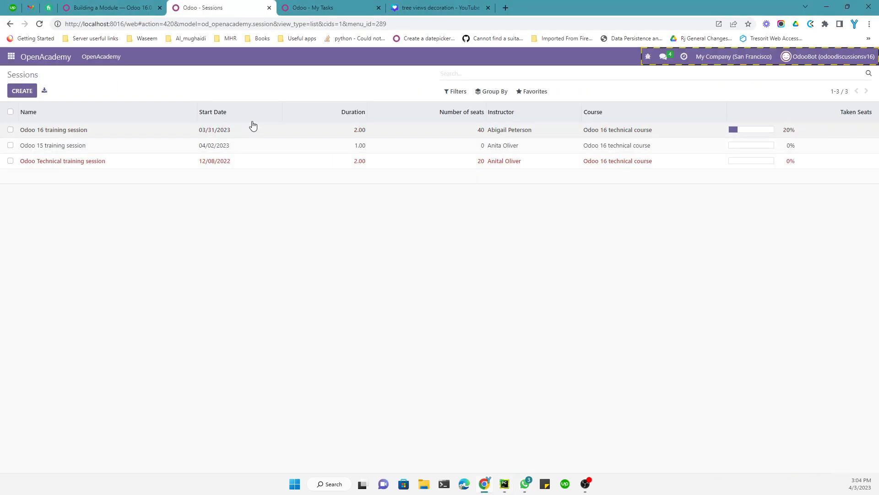
- Return from the browser to the views.xml editor showing the copied calendar record
left_click(110, 7)
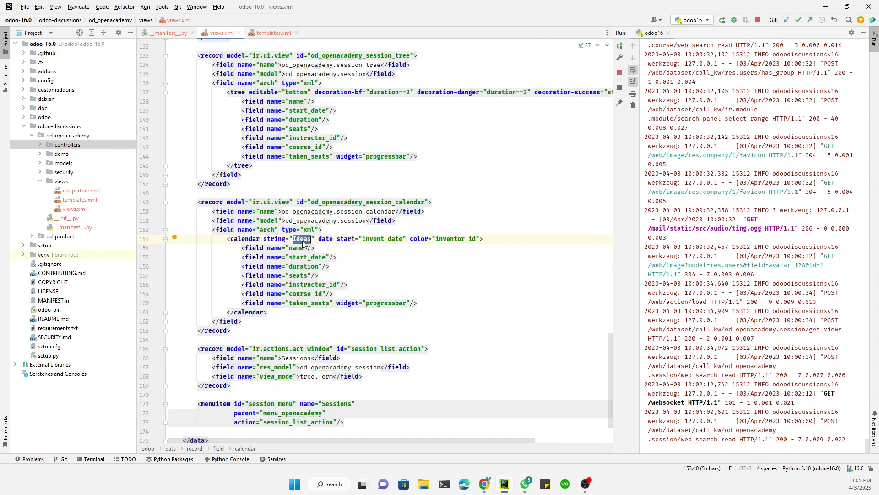
mouse_move(333, 240)
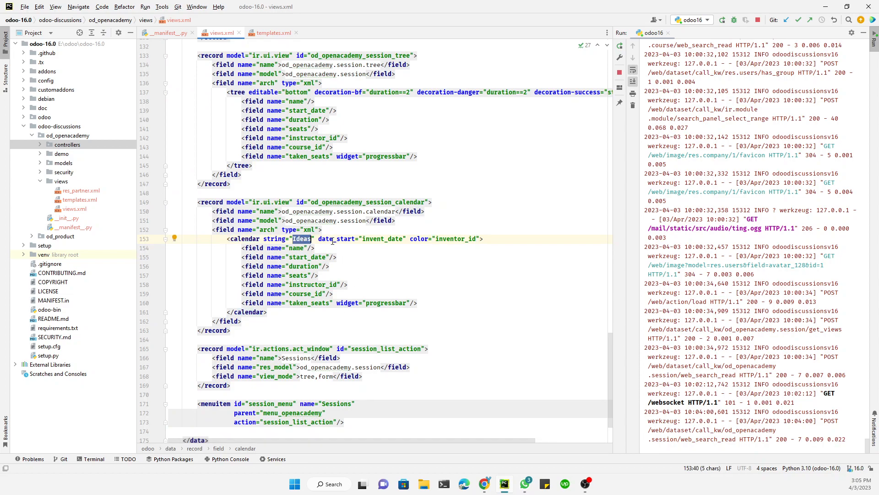
- Set the calendar's string to Sessions, date_start to start_date and color to instructor_id
type("$")
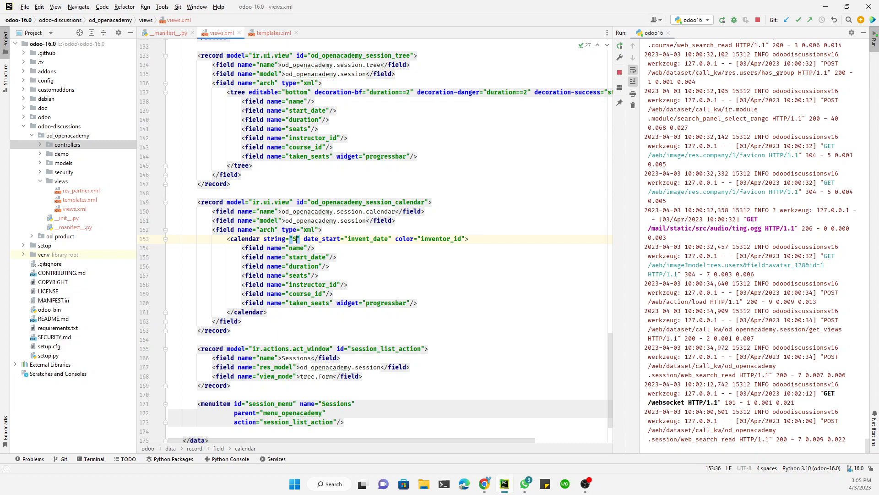
type("Sessions")
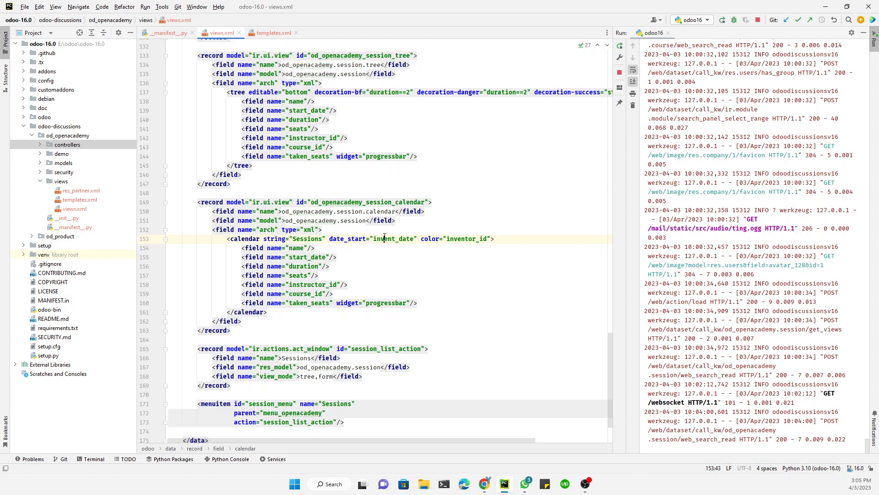
left_click(304, 257)
type("star")
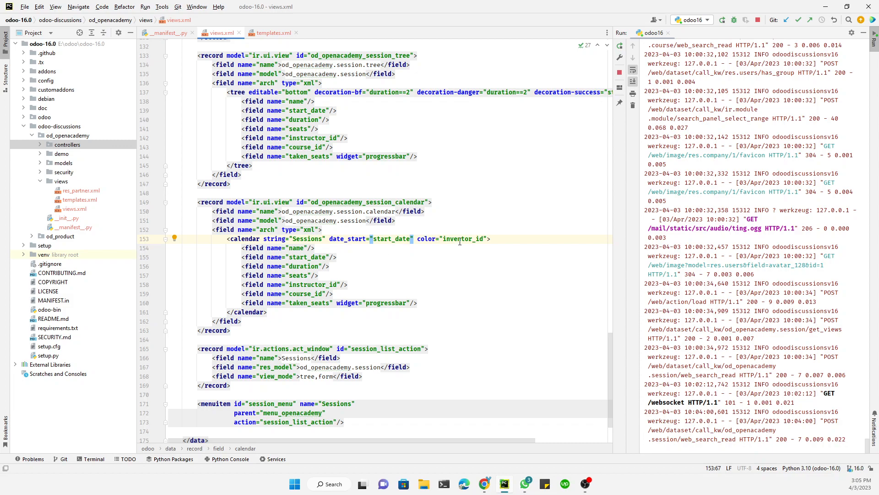
double_click(462, 238)
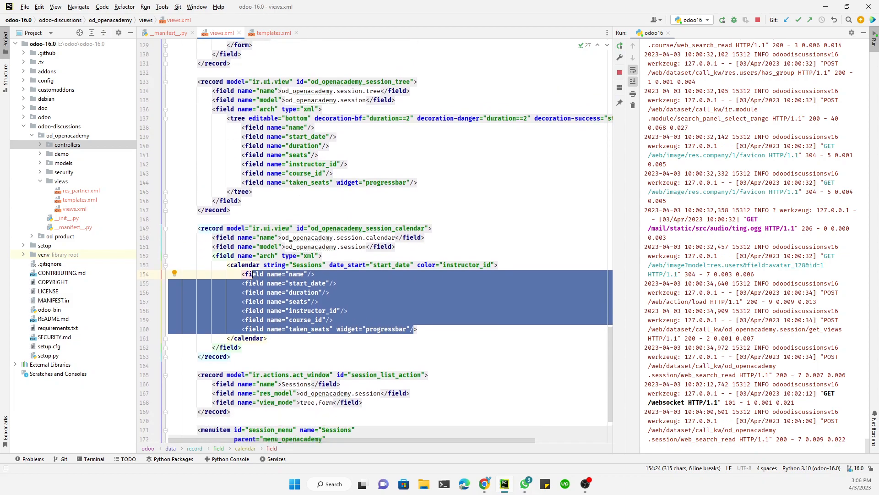
- Extend session_list_action's view_mode from tree,form to tree,form,calendar
scroll("down", 3)
type(",")
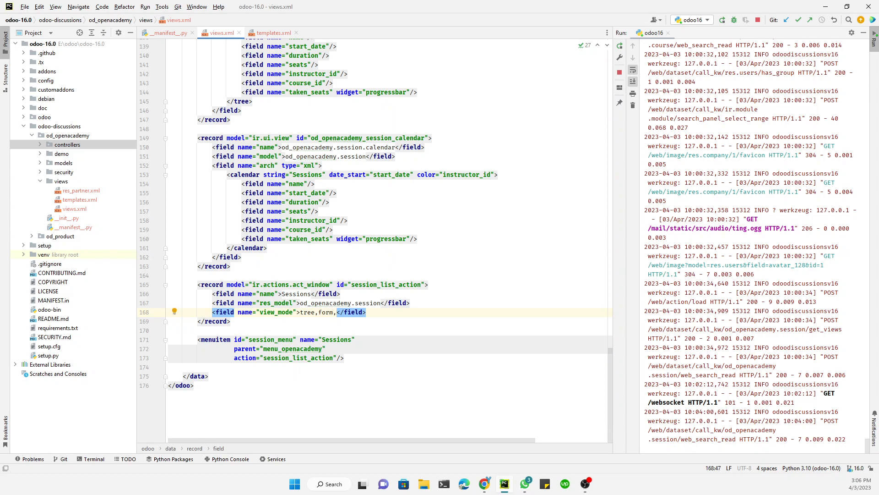
type("cal")
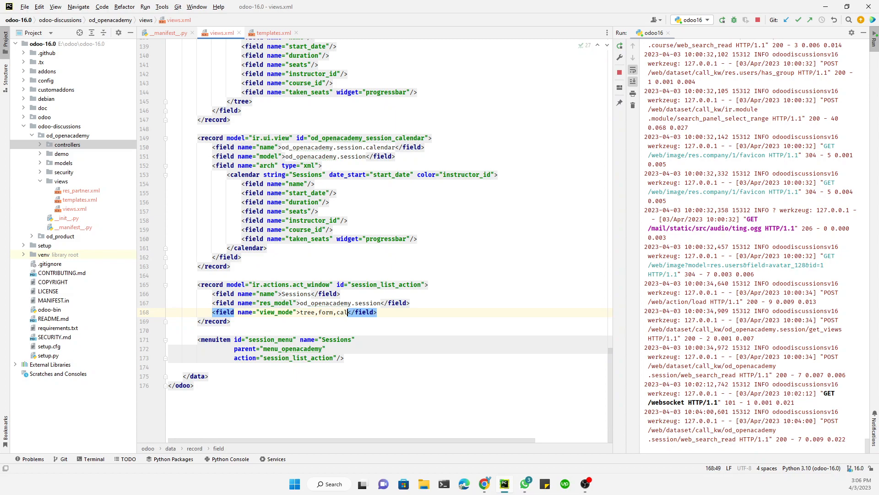
type("endar")
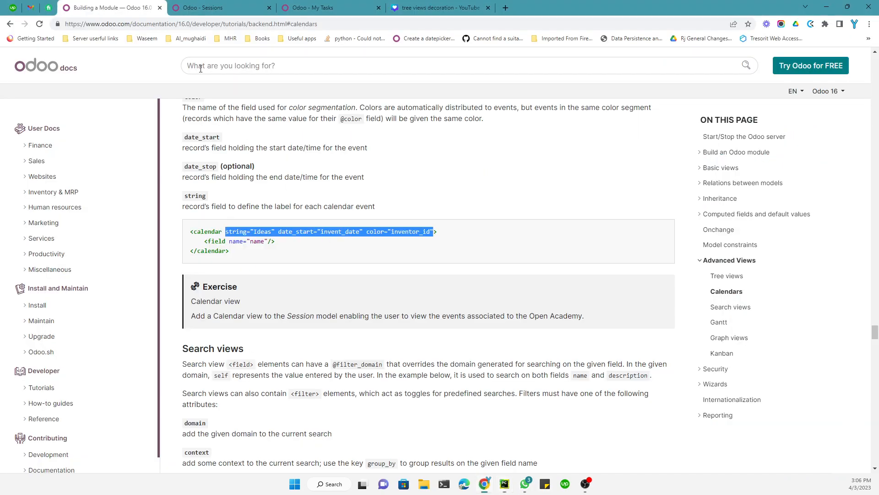
- Upgrade the od_openacademy module from Apps and return to the Sessions list
left_click(306, 8)
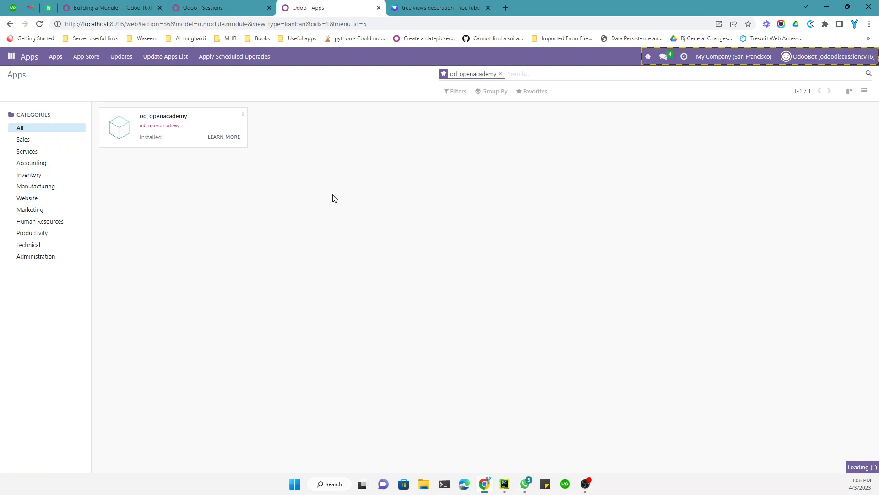
left_click(219, 7)
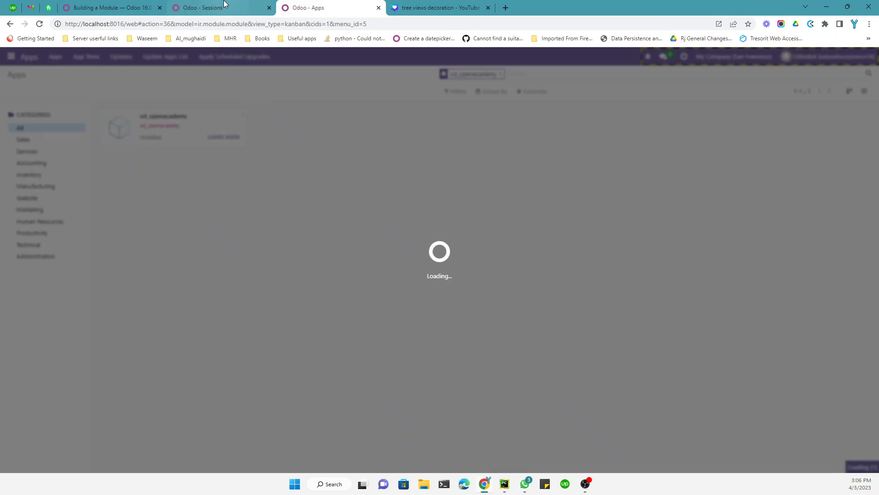
left_click(201, 7)
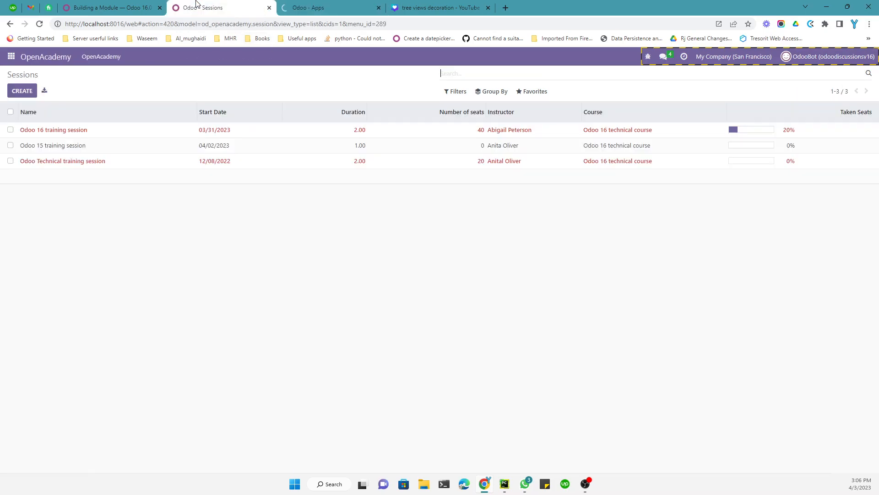
- Reload Sessions and switch to the weekly calendar showing the Odoo 15 training session
left_click(315, 7)
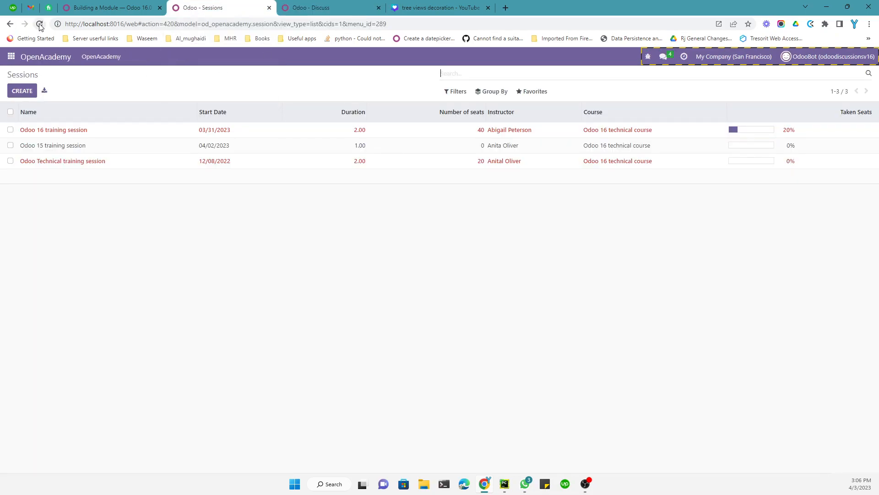
left_click(40, 24)
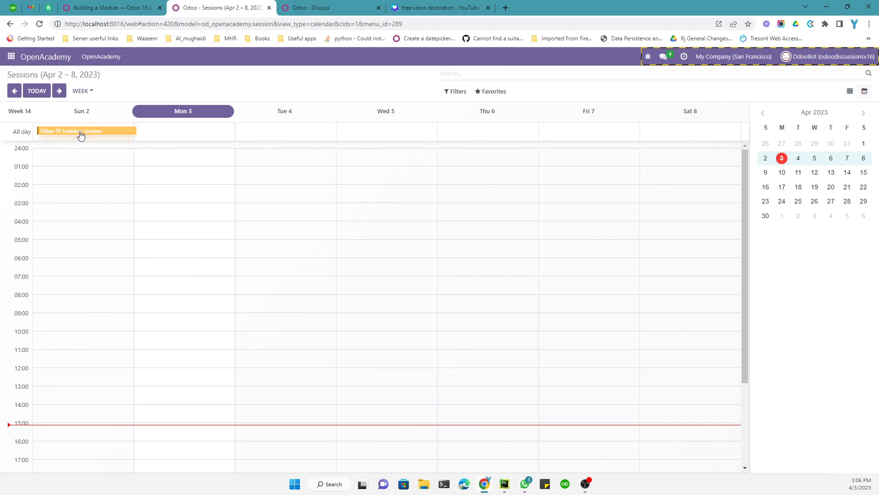
- Switch the Sessions calendar to month view for April 2023 and inspect the Odoo 15 event
scroll("down", 3)
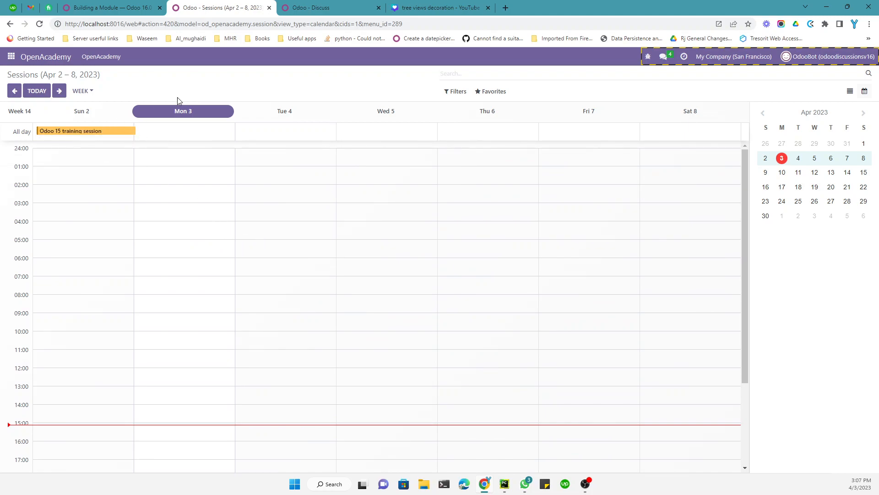
left_click(81, 90)
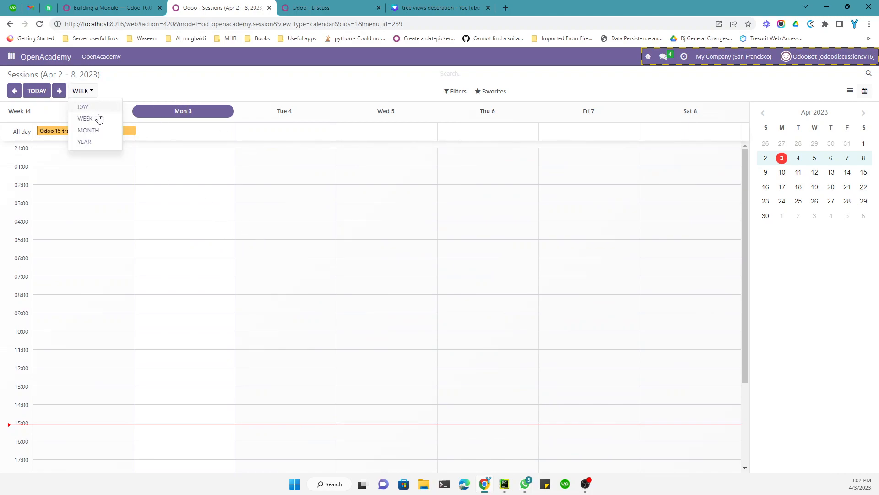
mouse_move(94, 121)
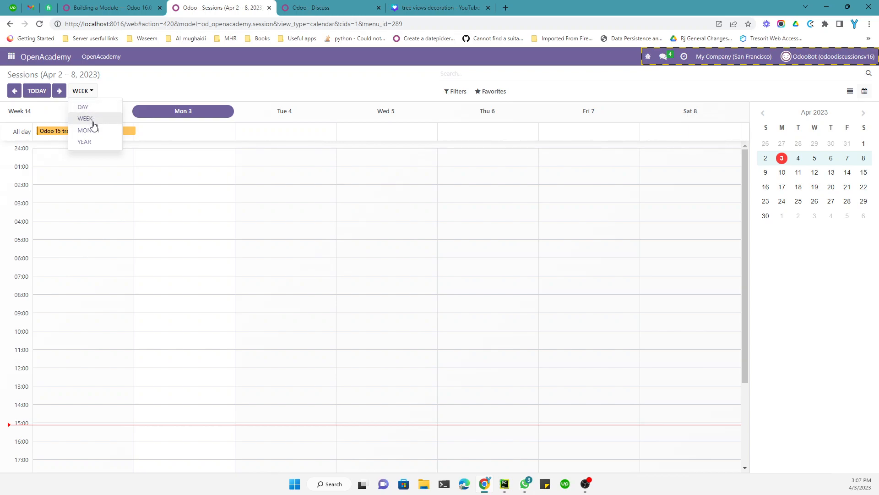
left_click(85, 131)
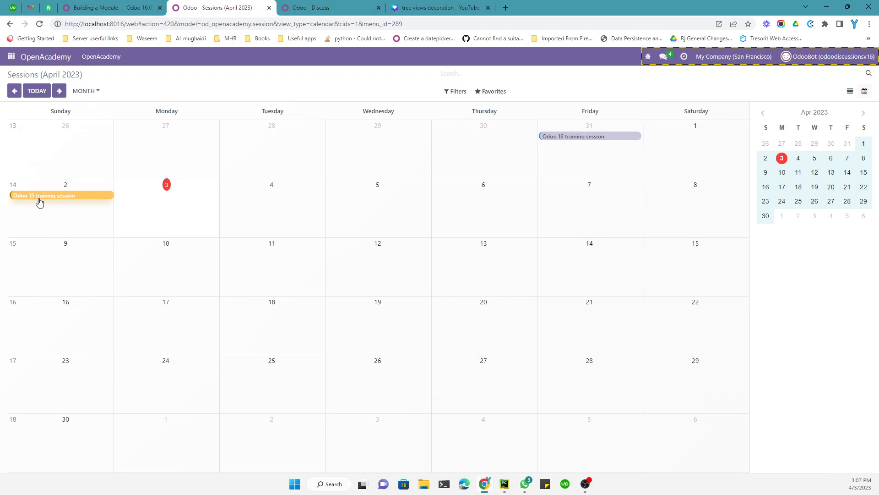
mouse_move(19, 199)
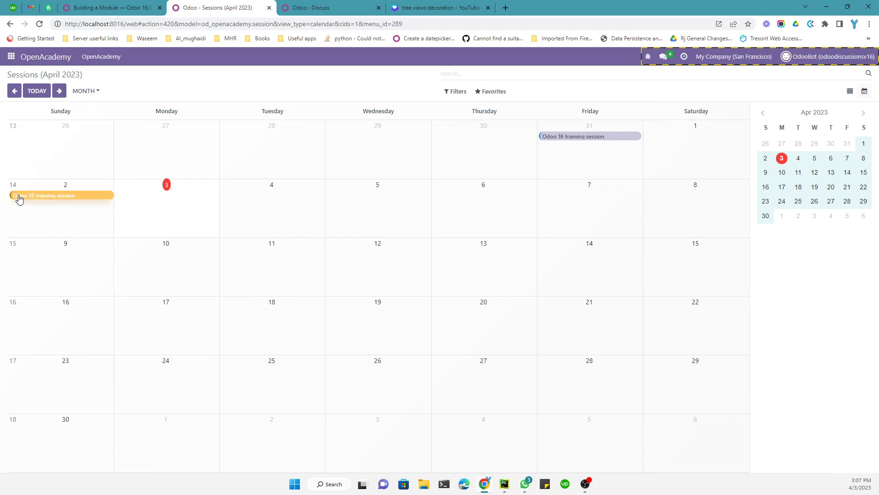
mouse_move(34, 199)
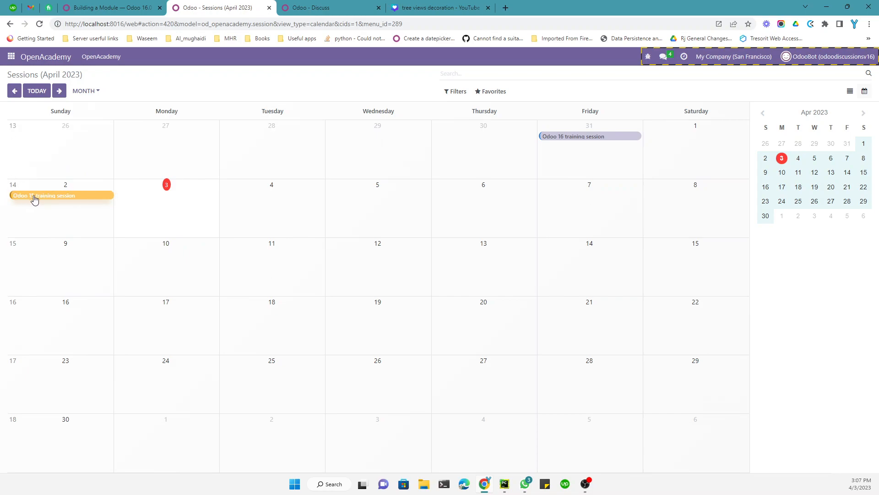
left_click(43, 195)
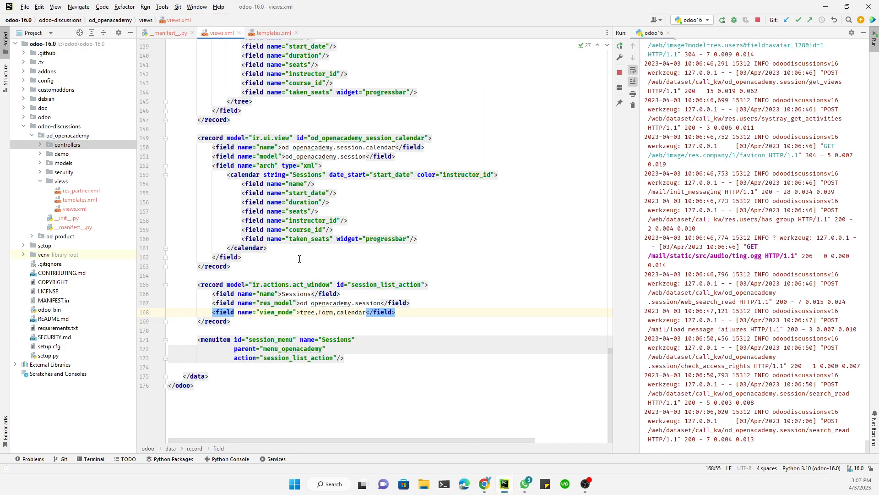
- Select the calendar record lines in views.xml to review the instructor colouring
left_click_drag(314, 183, 314, 238)
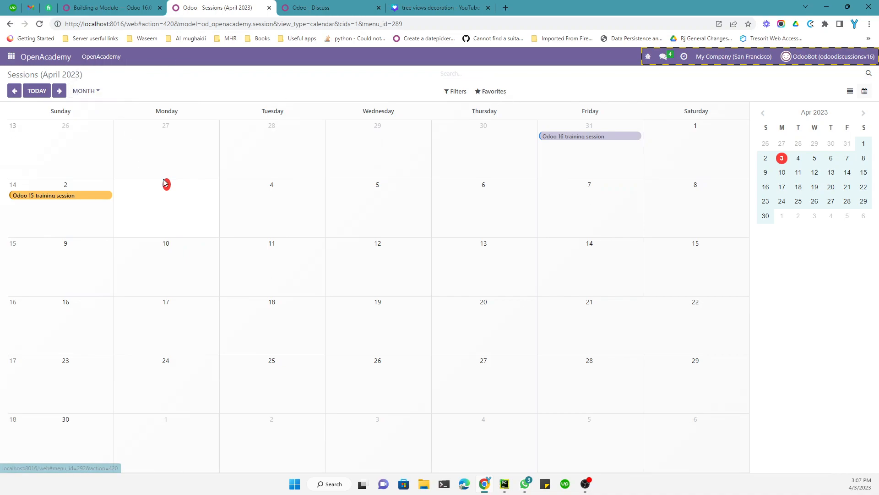
- Change the Odoo 16 training session start date to 04/05/2023 in the list and save it
left_click(849, 90)
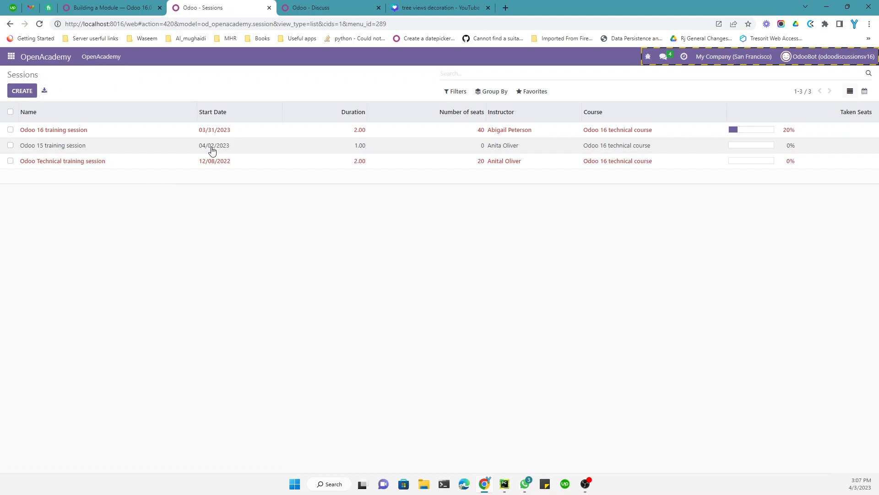
mouse_move(216, 154)
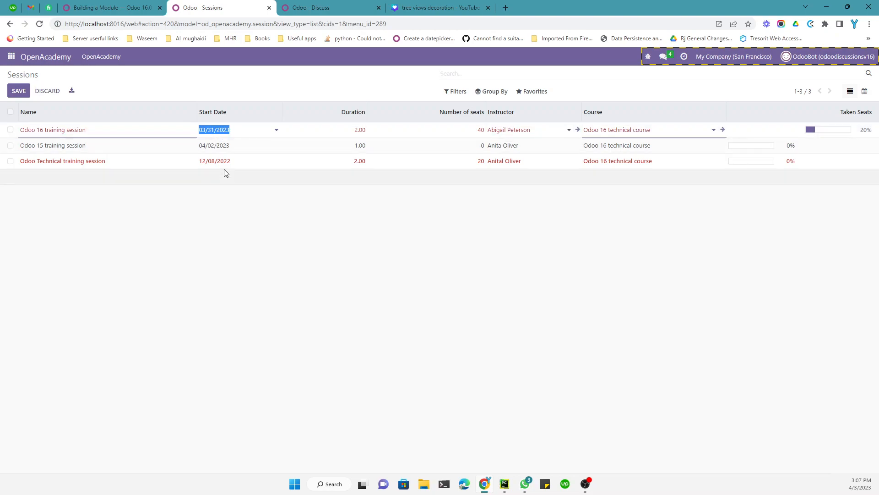
left_click(214, 129)
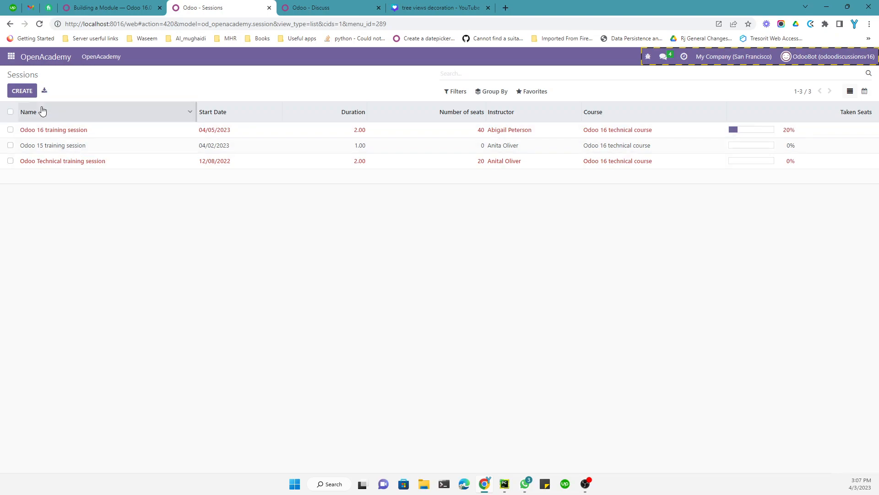
left_click(101, 56)
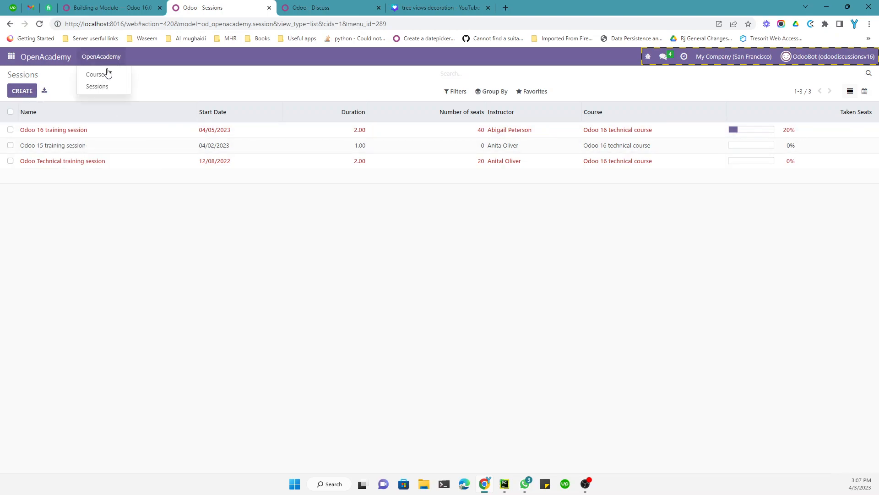
mouse_move(850, 91)
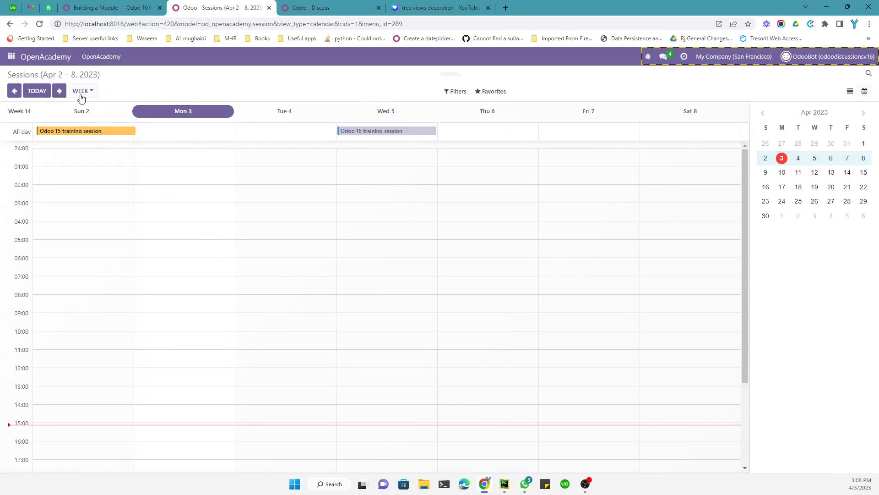
- View April 2023 by month and check the Odoo 15 and Odoo 16 sessions' instructor popups
left_click(83, 90)
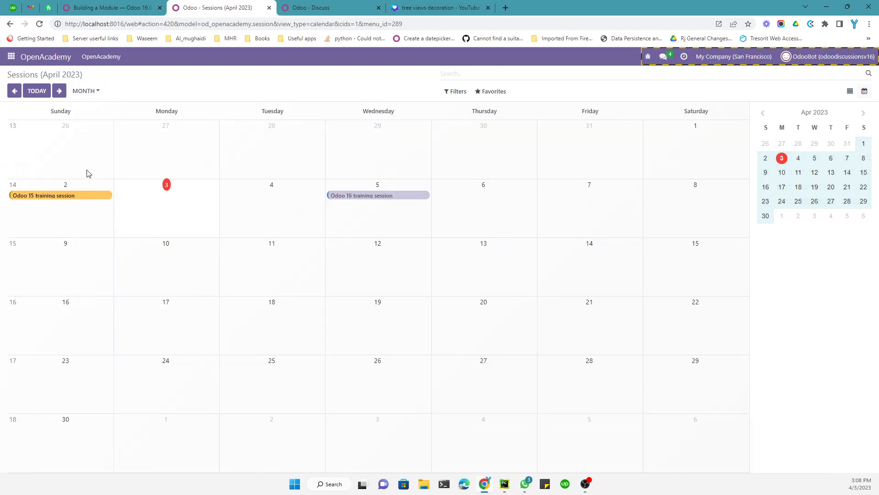
left_click(43, 195)
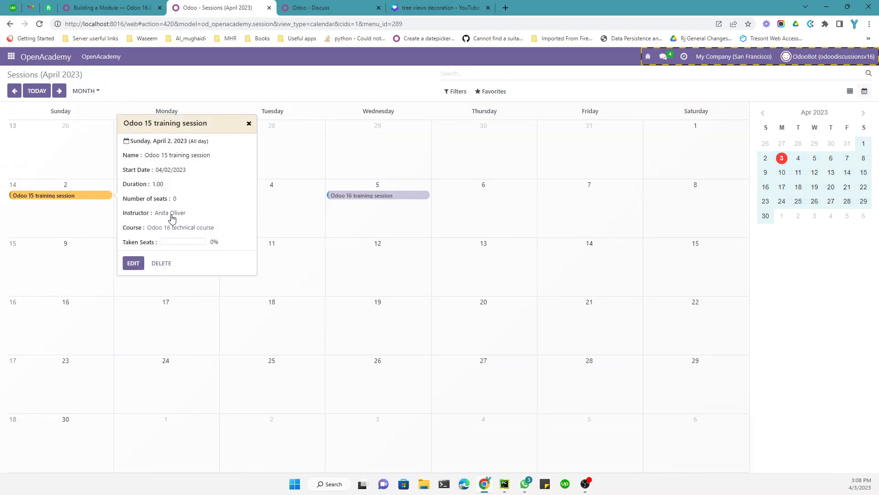
mouse_move(170, 213)
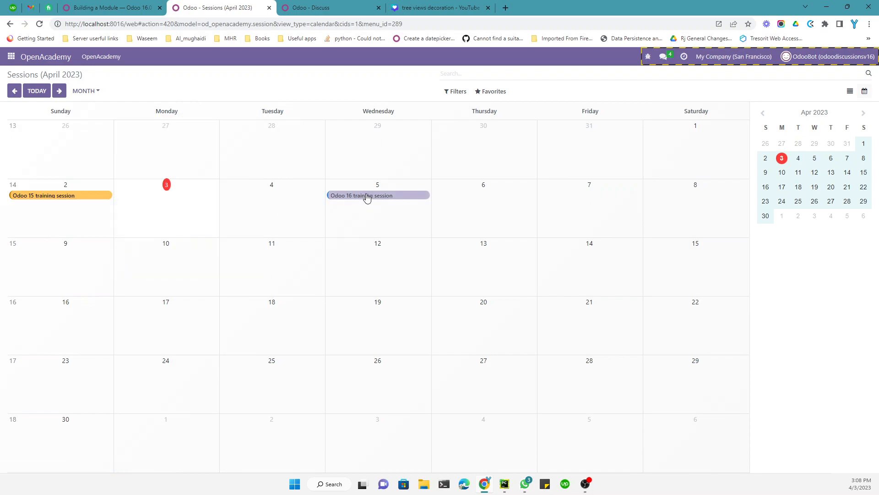
left_click(361, 195)
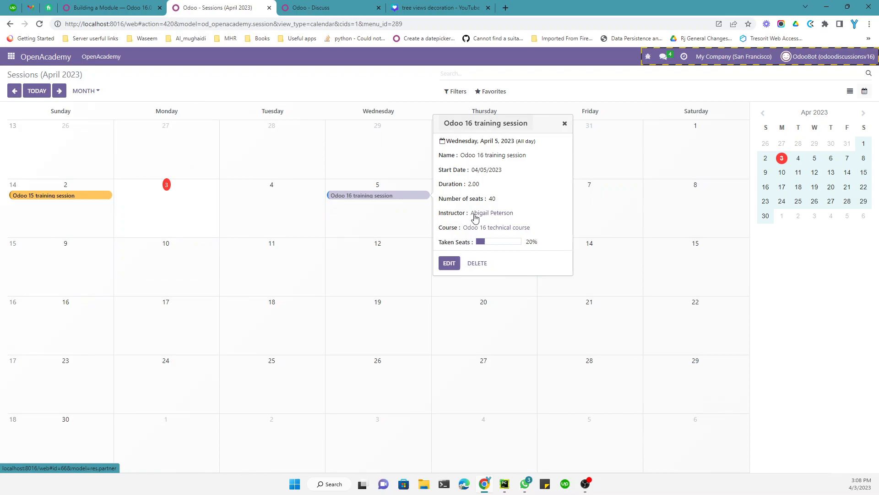
mouse_move(478, 199)
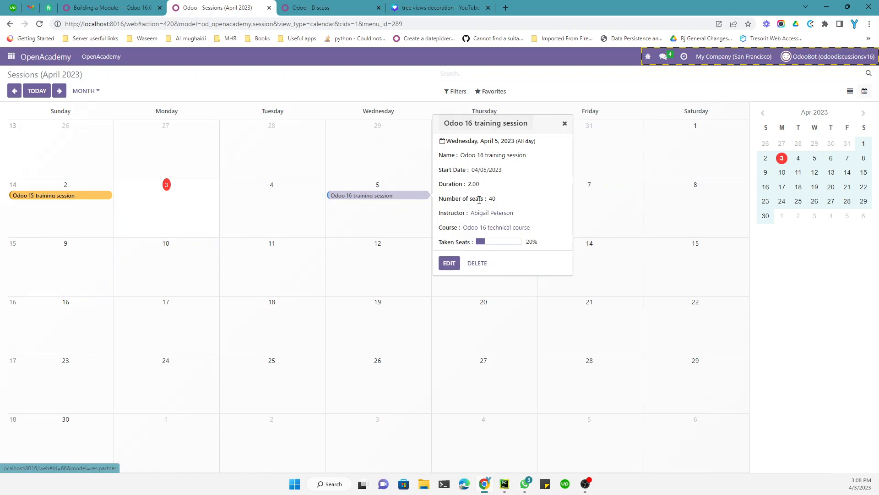
mouse_move(491, 216)
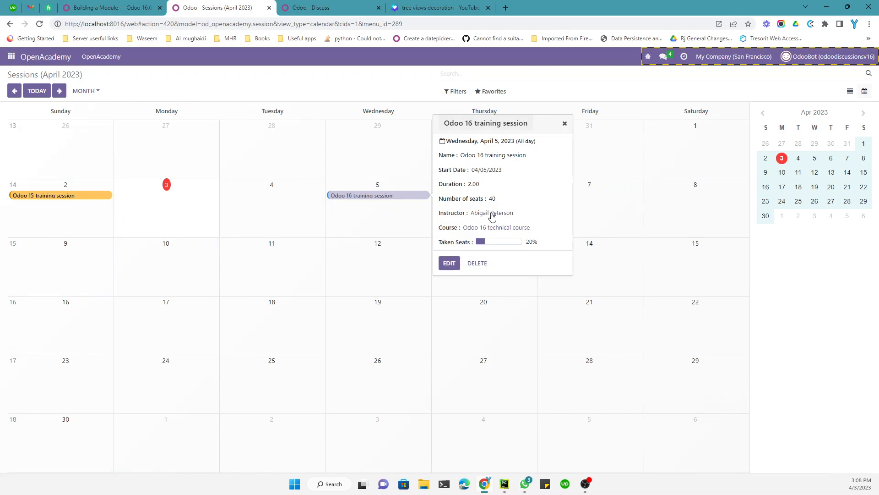
left_click(43, 195)
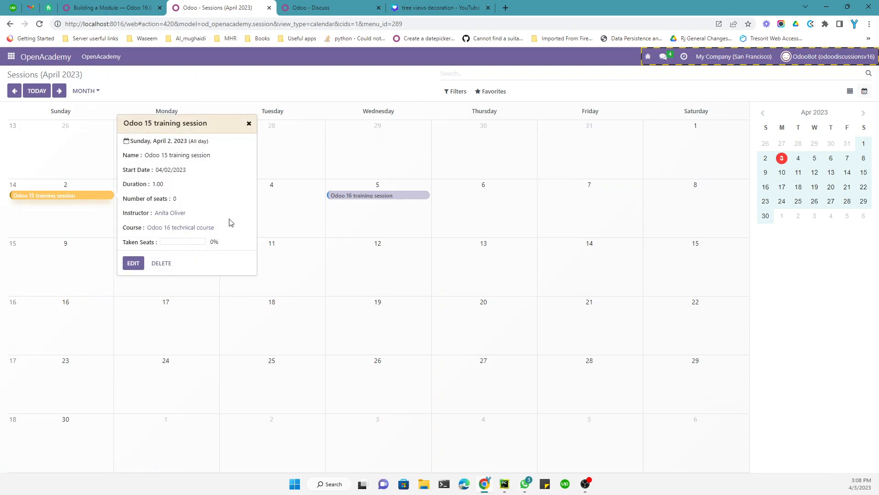
mouse_move(464, 435)
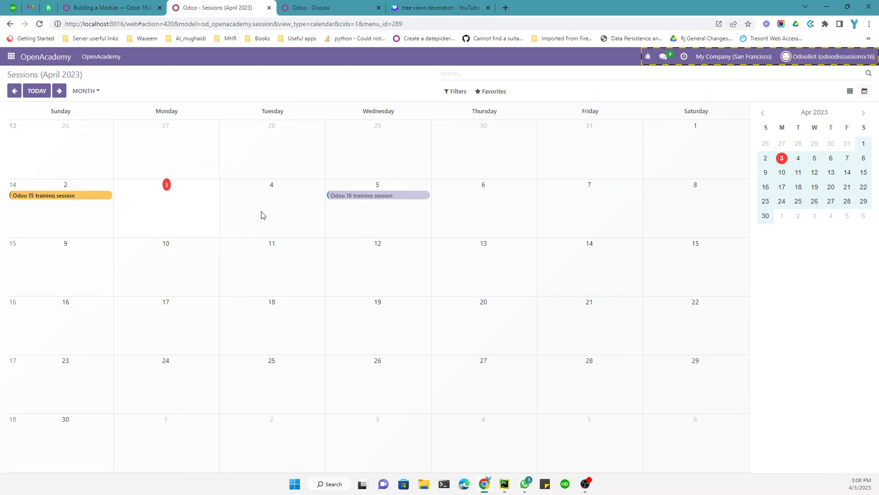
mouse_move(307, 281)
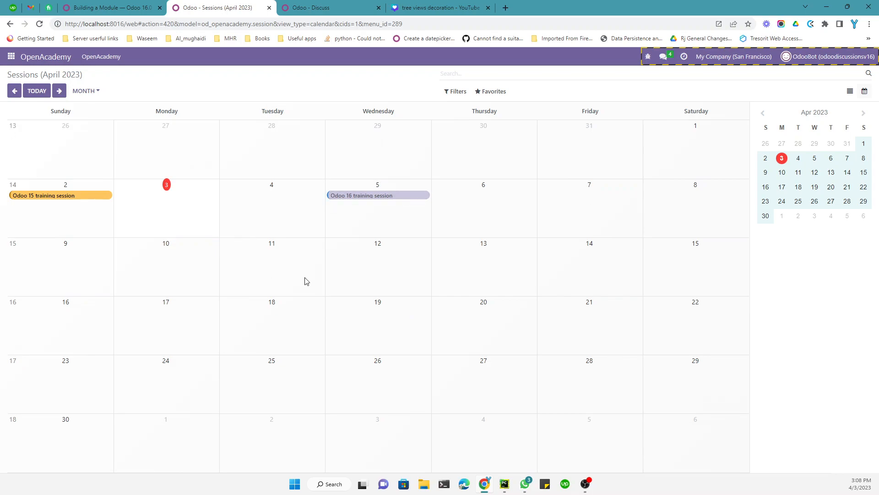